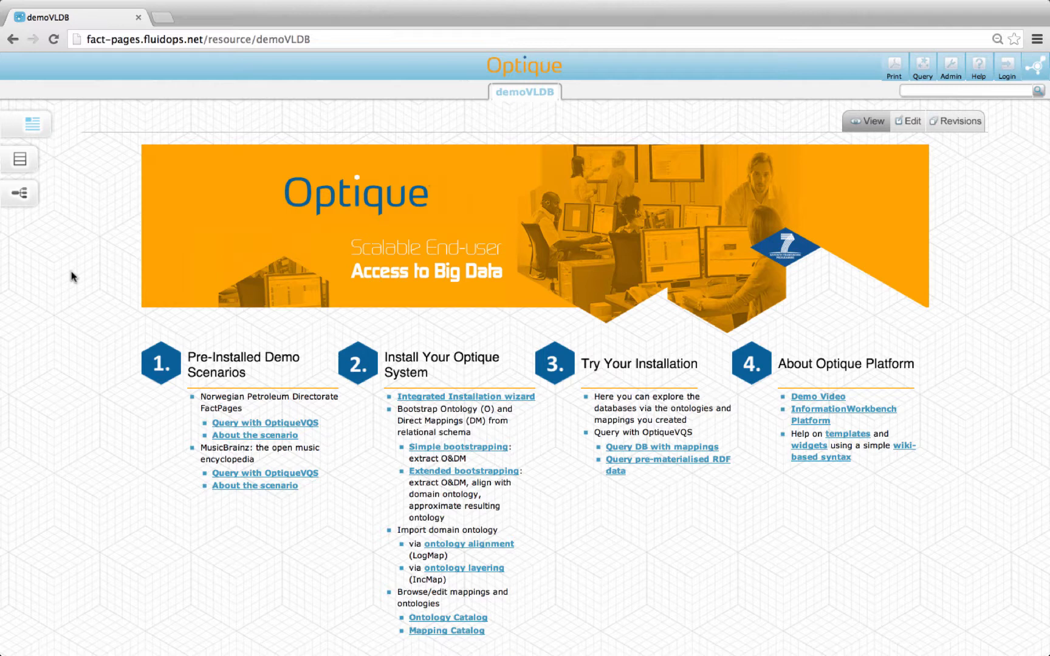
mouse_move(442, 457)
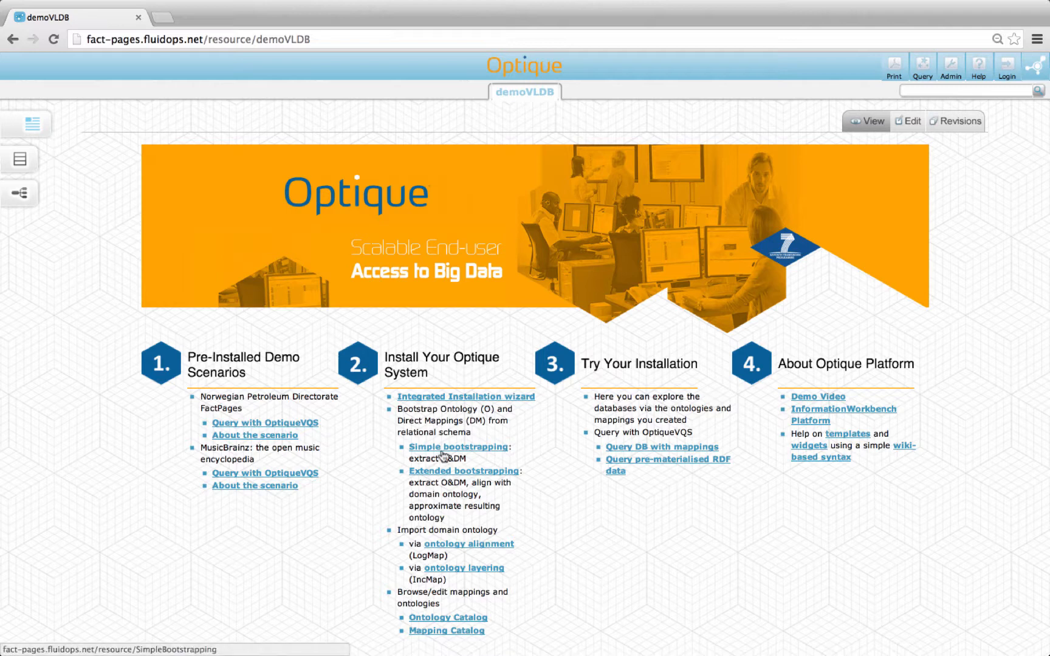
- Launch the Simple bootstrapping wizard for the fact_pages database schema
left_click(458, 446)
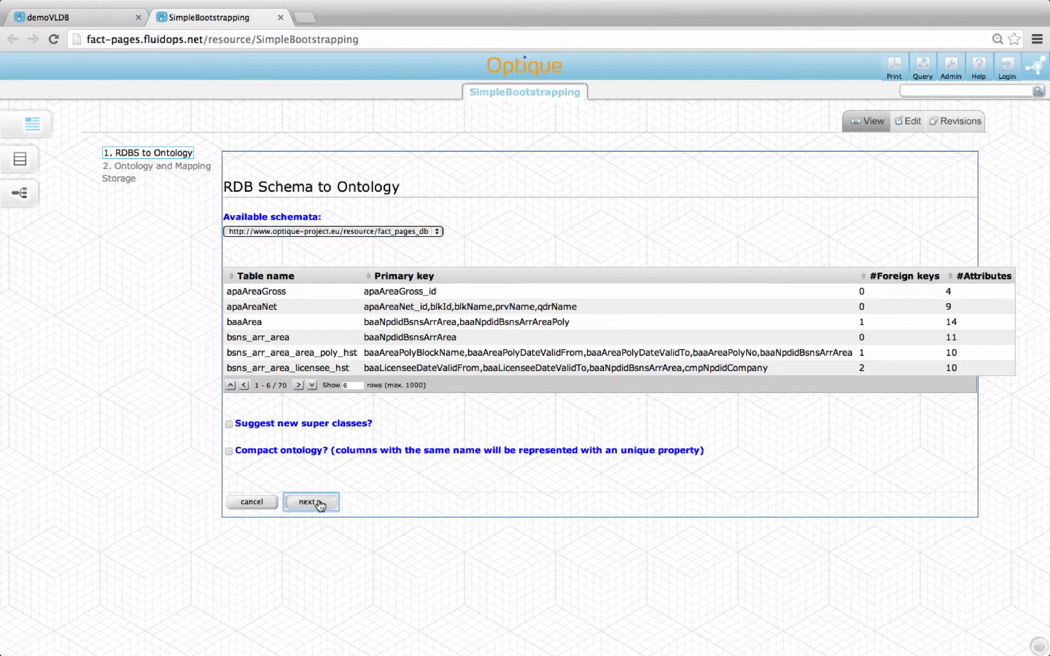
- Store the bootstrapped mappings and the Direct mapping ontology (DMO) in the platform, then finish the wizard
left_click(310, 502)
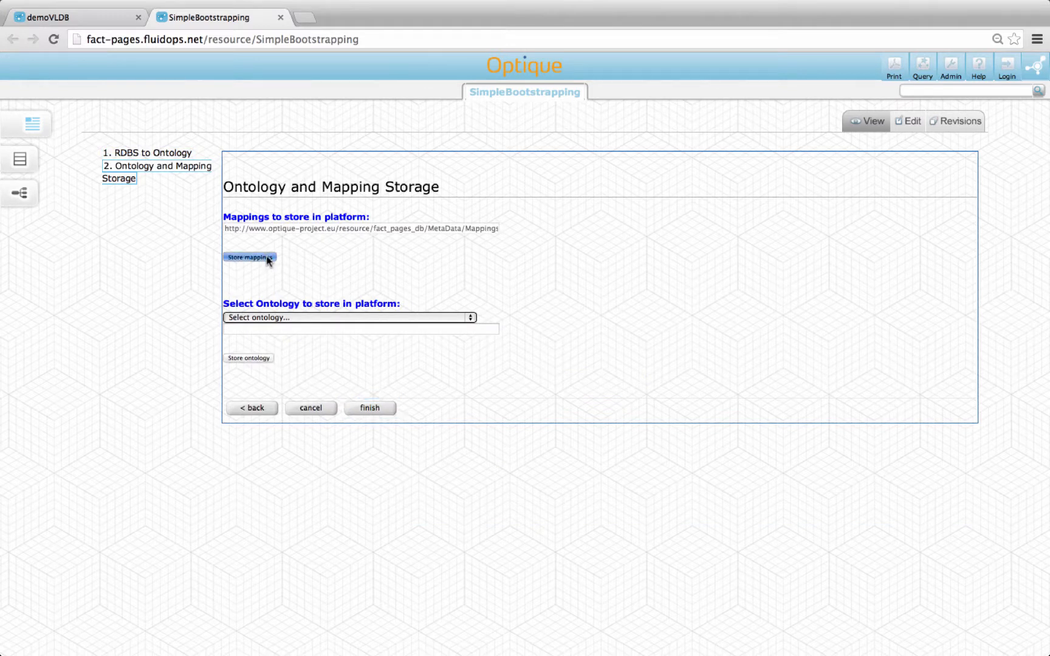
left_click(248, 258)
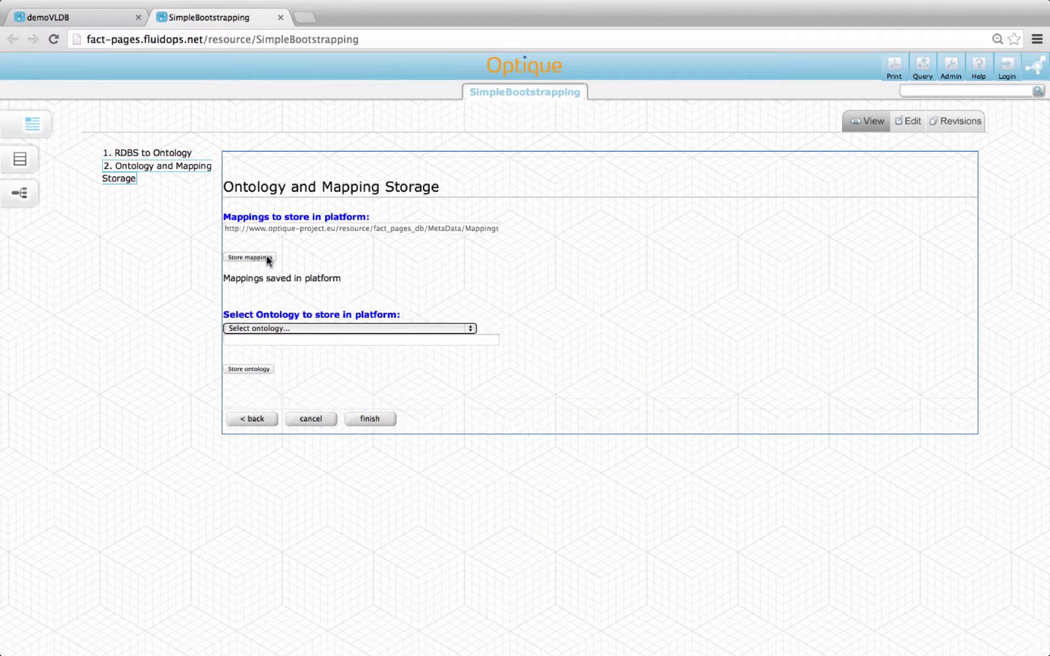
left_click(347, 328)
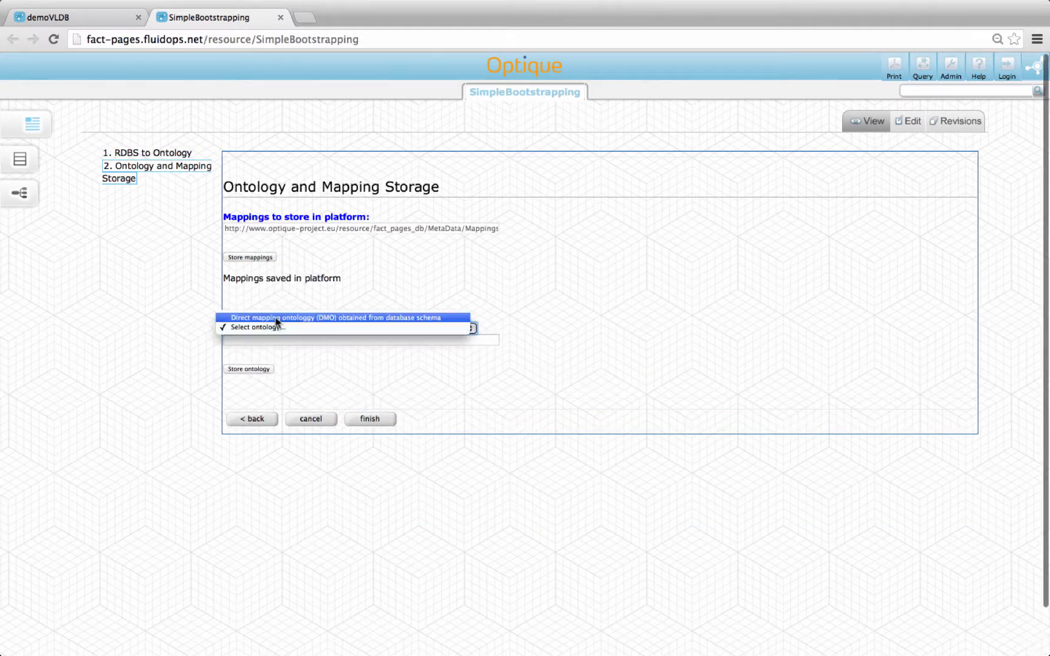
left_click(343, 317)
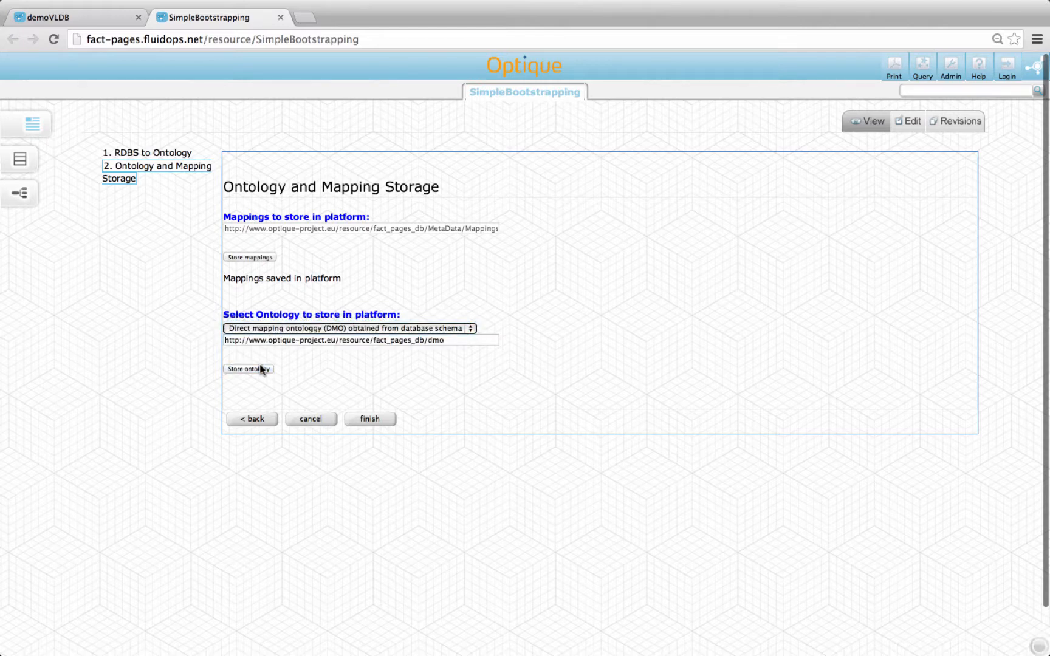
left_click(248, 369)
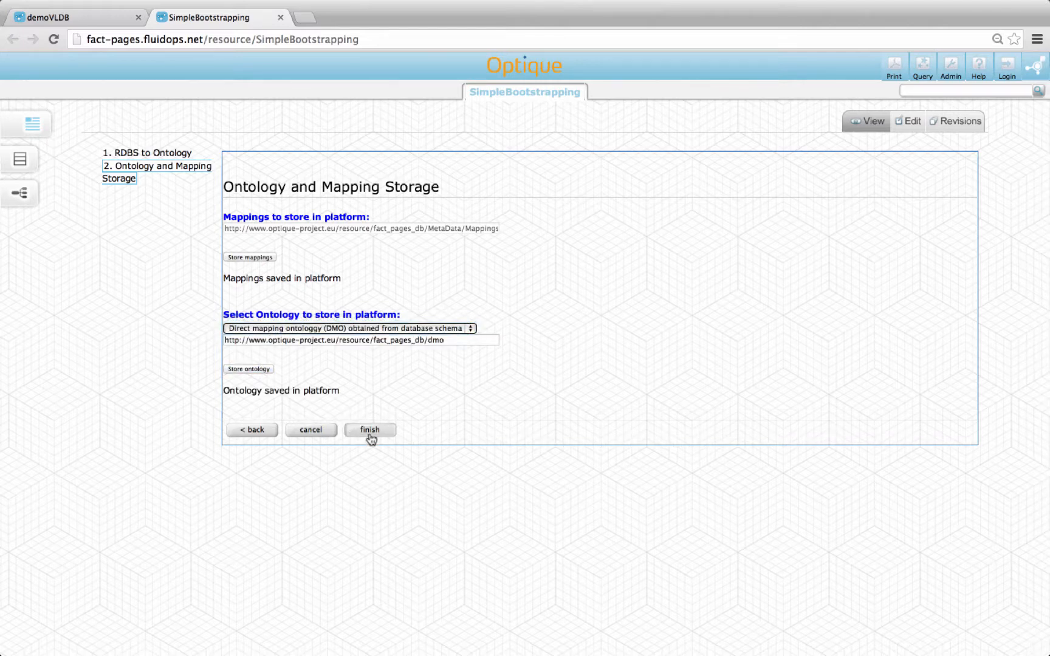
left_click(369, 429)
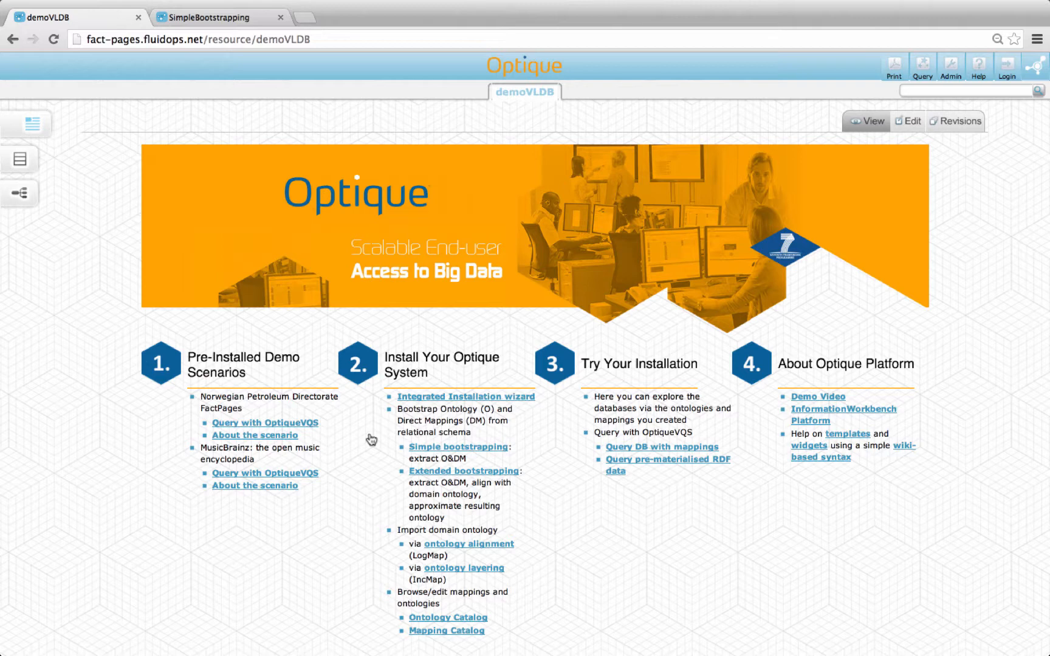
mouse_move(432, 476)
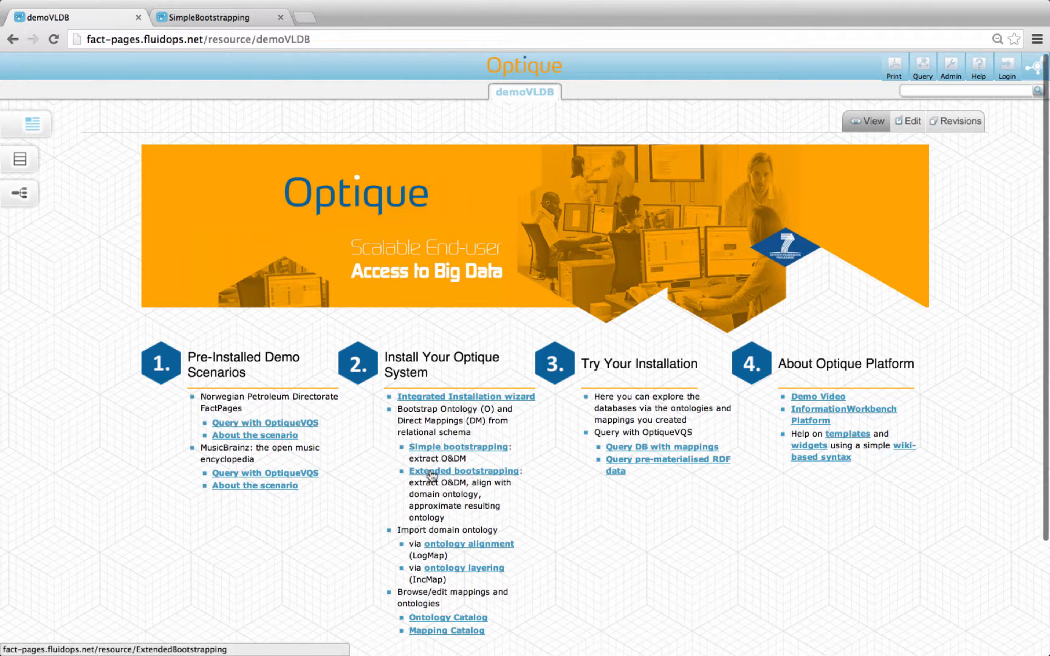
- Run extended bootstrapping on the fact_pages_db schema to generate its direct mapping ontology graph
left_click(464, 471)
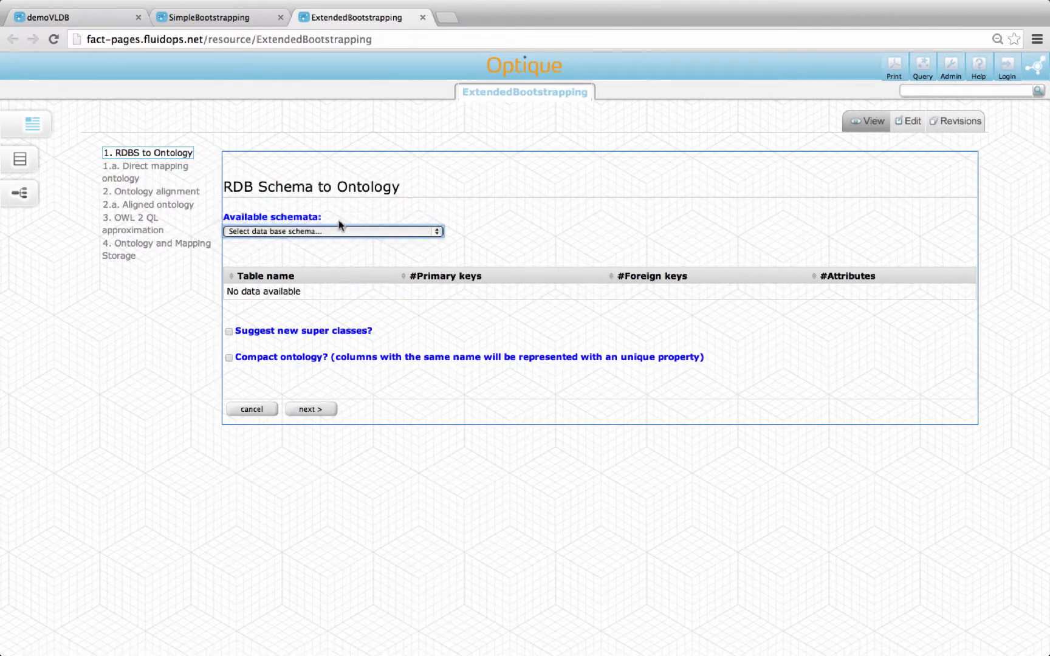
left_click(332, 231)
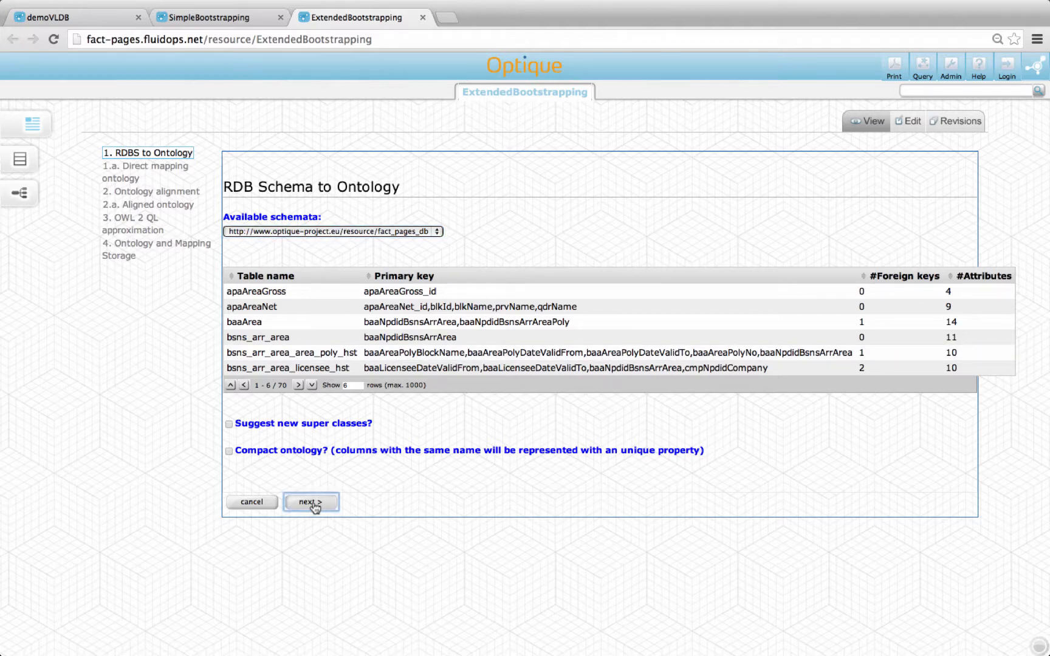
left_click(310, 502)
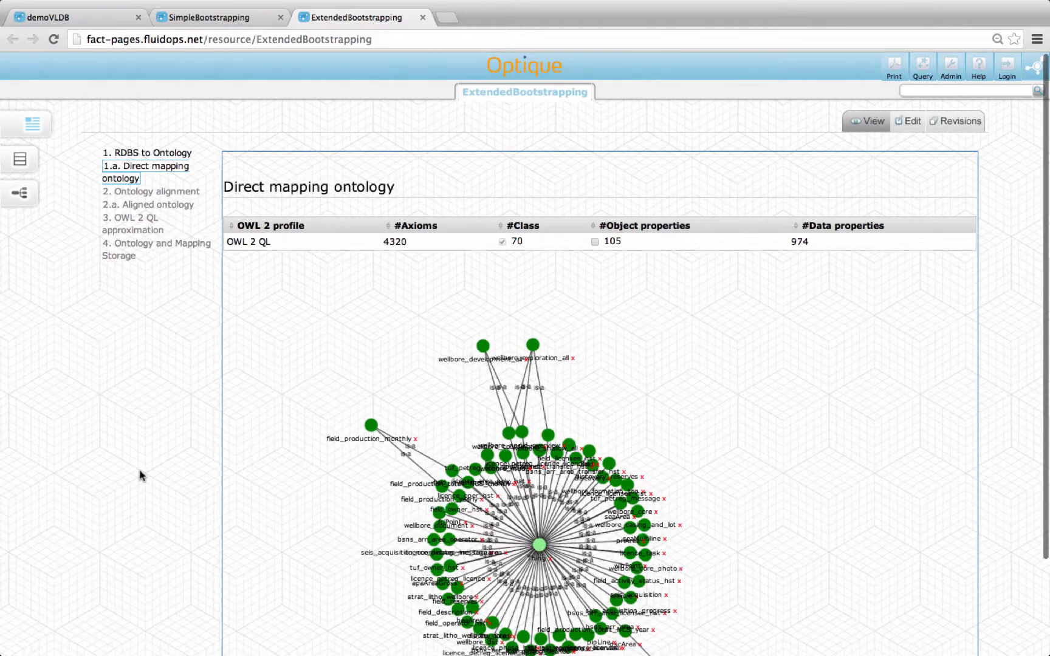
scroll("down", 3)
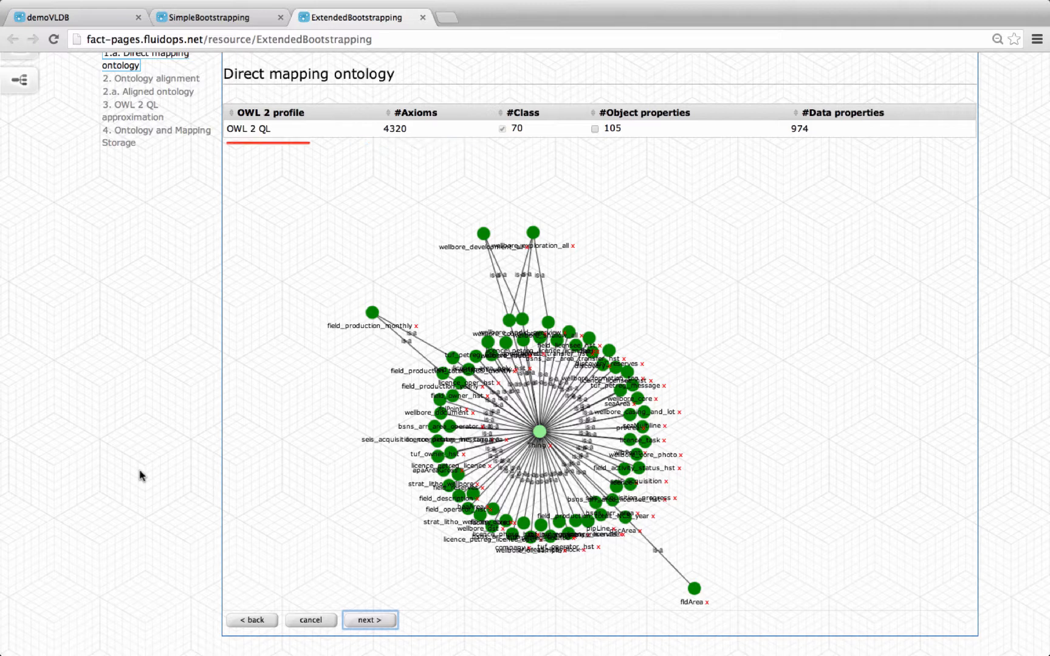
mouse_move(259, 529)
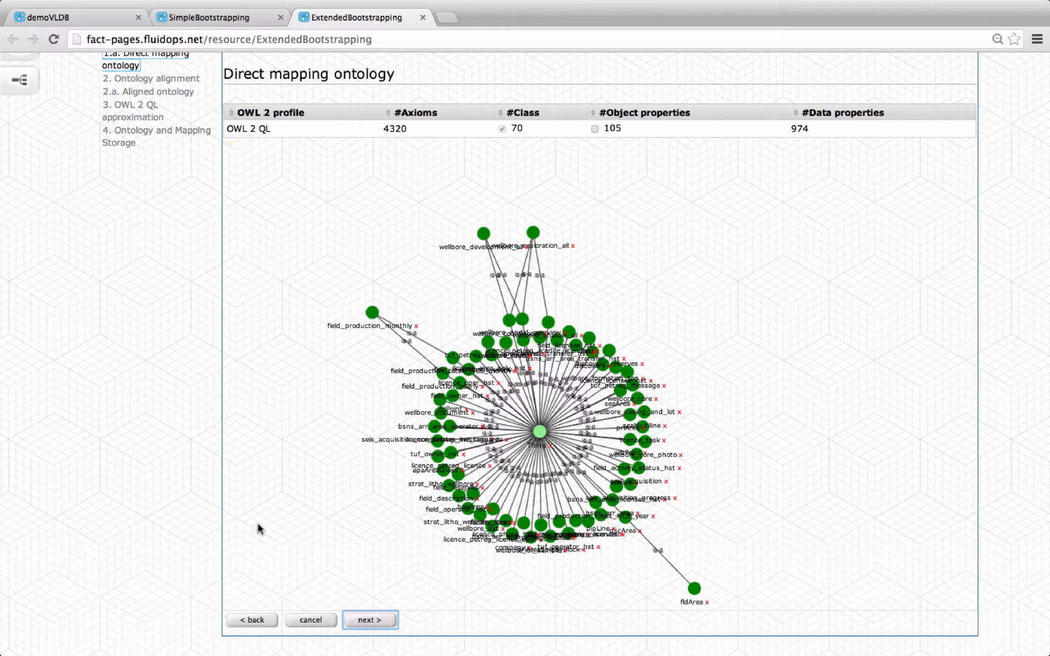
- Align the direct mapping ontology with statoil_sota_ontology_demo.owl and view the aligned ontology graph
left_click(369, 619)
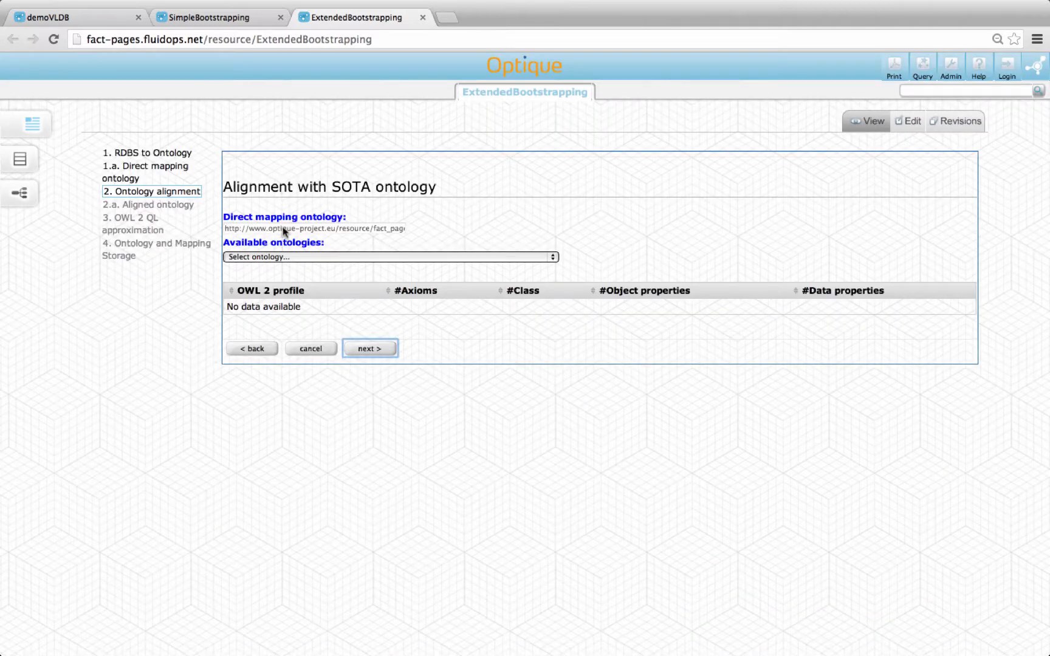
left_click(388, 256)
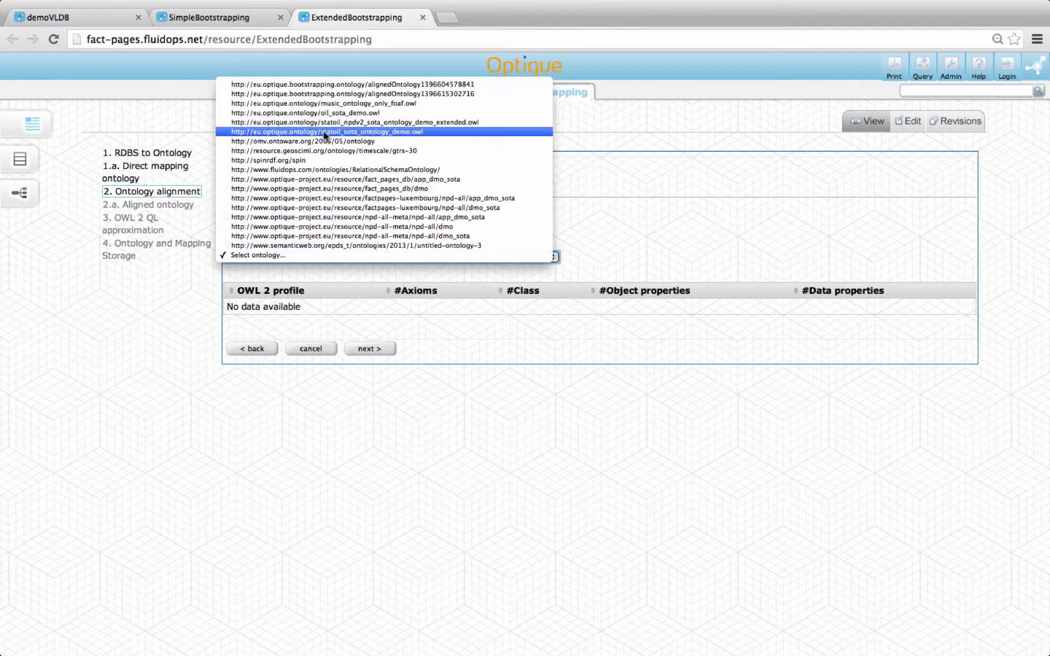
left_click(323, 132)
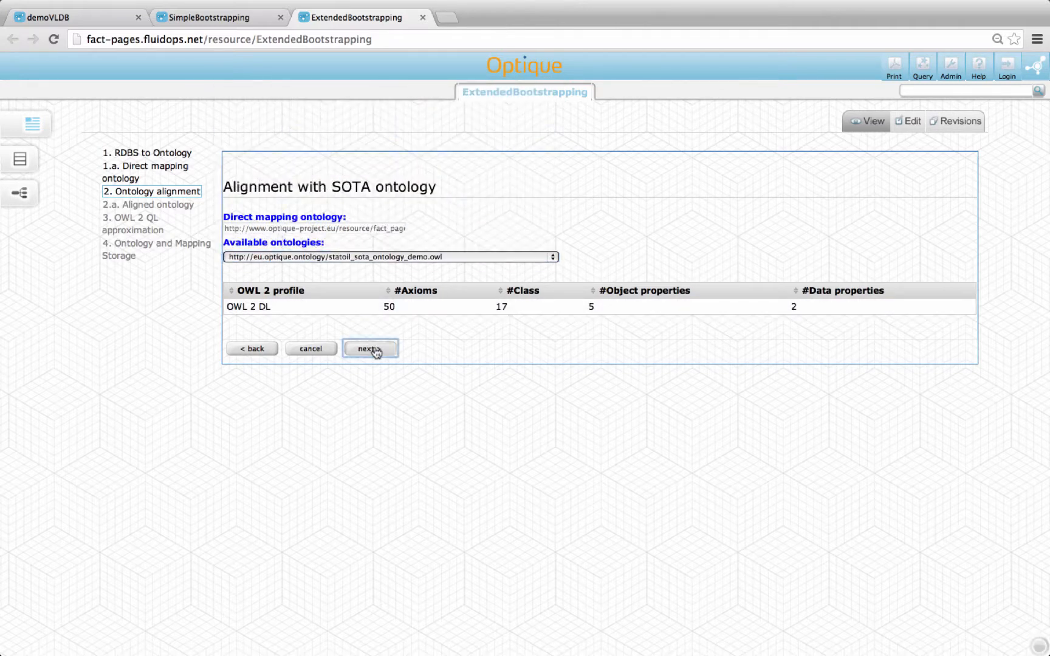
left_click(369, 348)
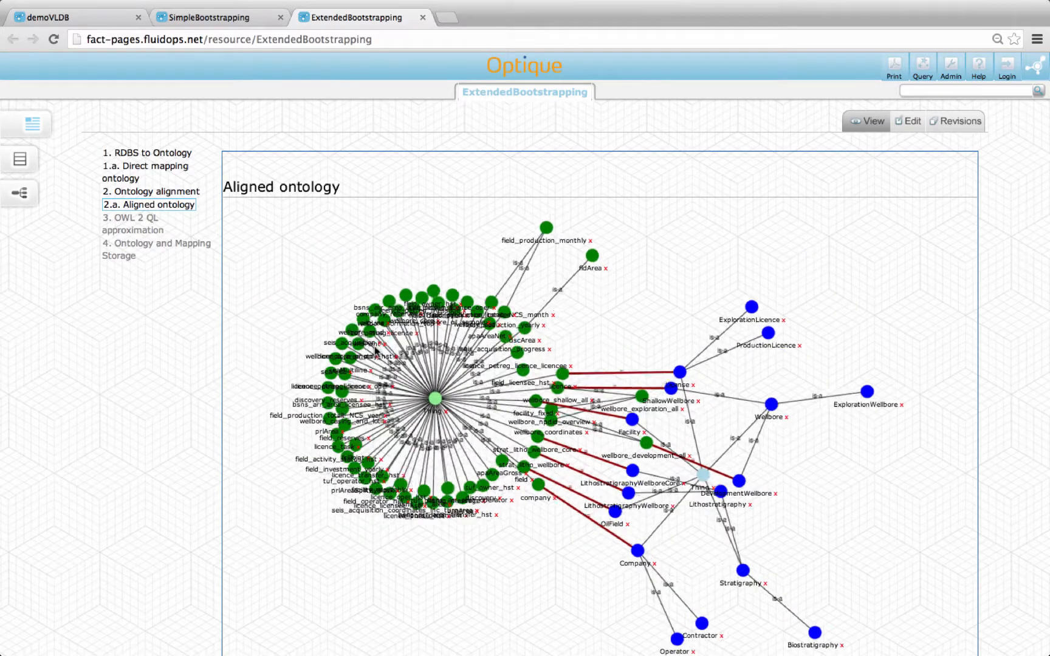
- Proceed past the aligned ontology graph to the OWL 2 QL approximation step
scroll("down", 3)
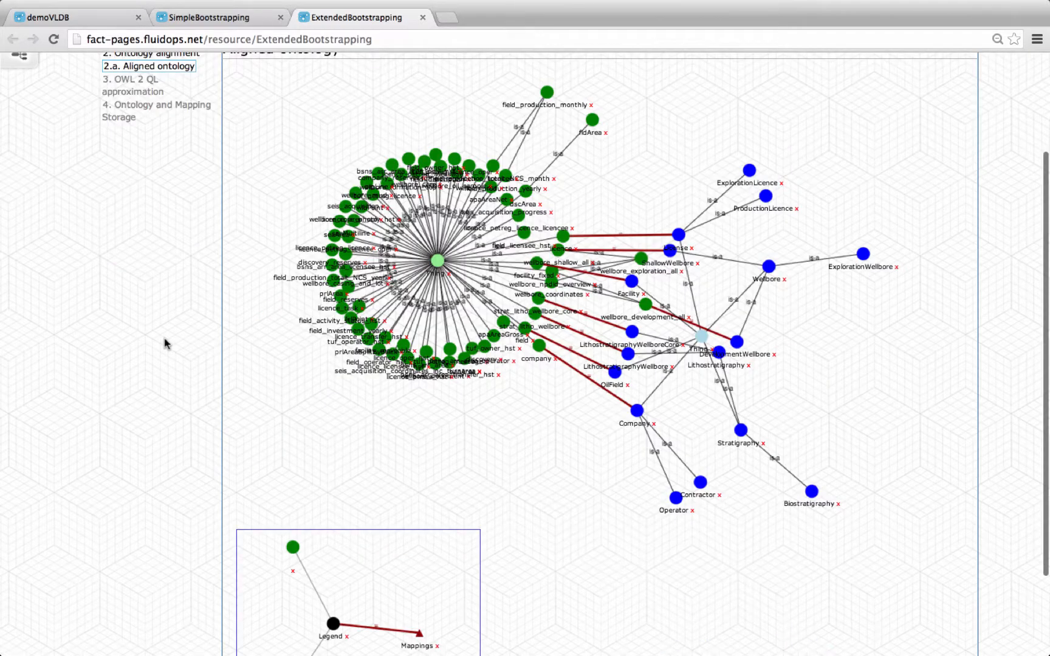
scroll("down", 3)
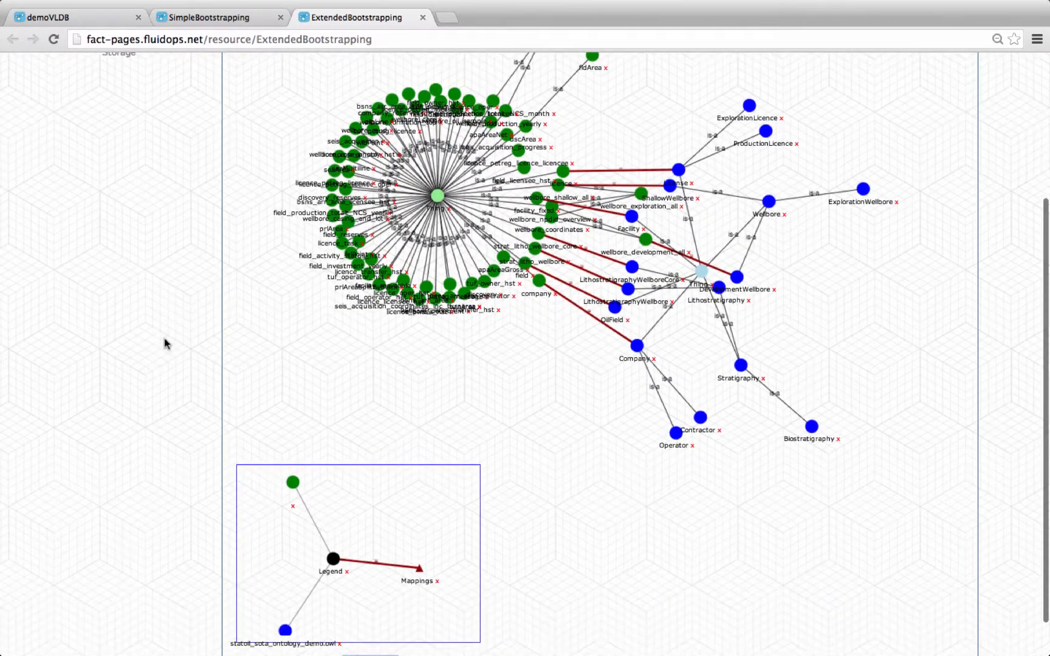
left_click(371, 620)
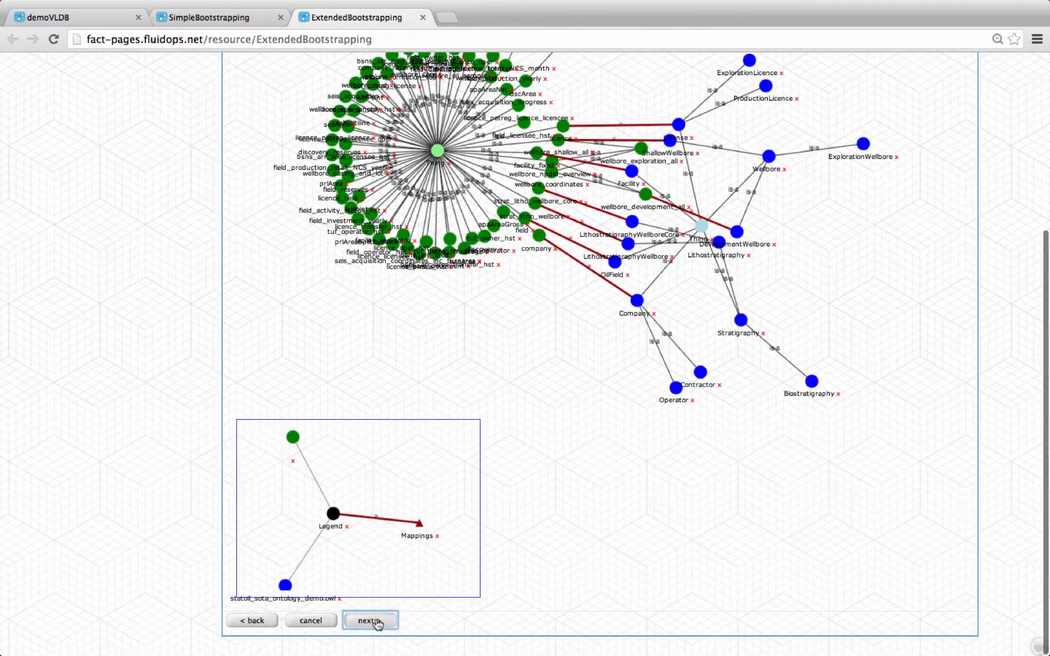
left_click(370, 620)
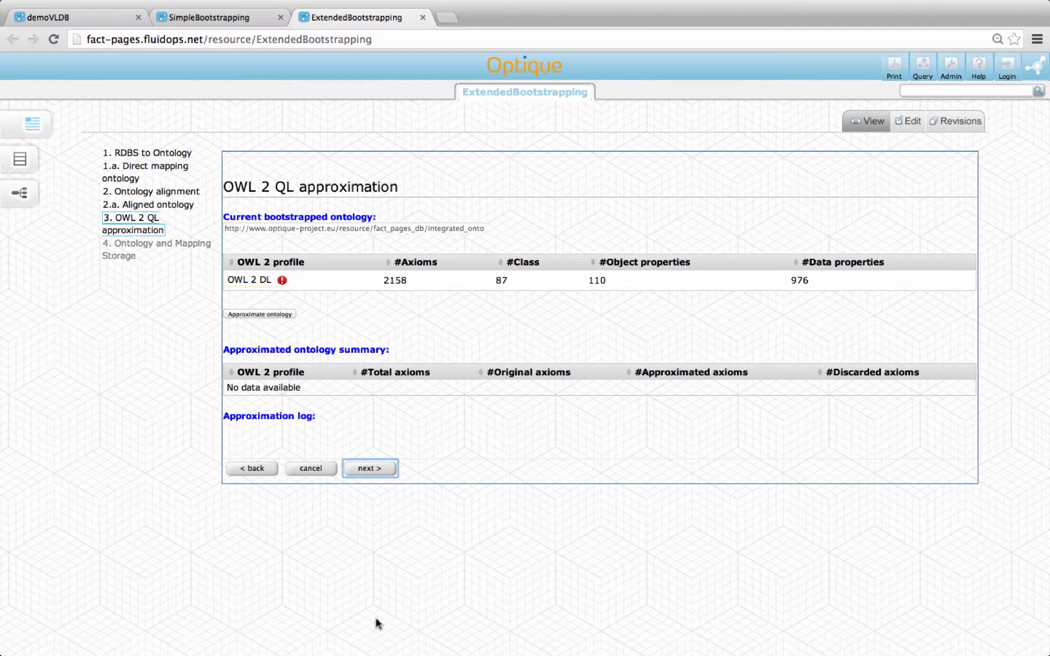
mouse_move(260, 315)
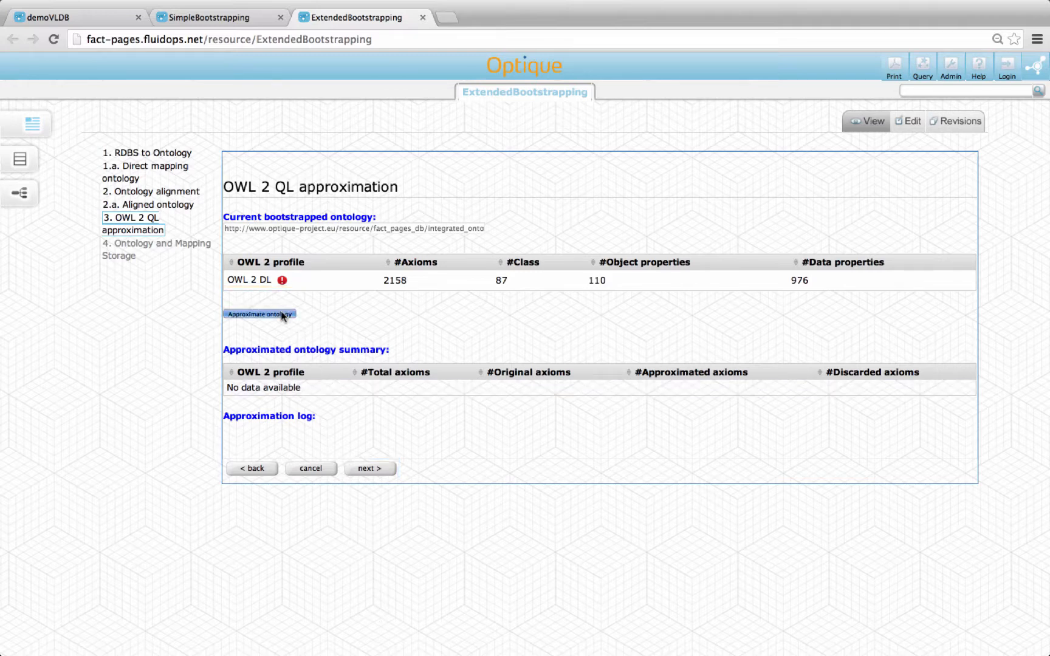
- Approximate the integrated ontology to OWL 2 QL, show the log report, and continue to storage
left_click(259, 314)
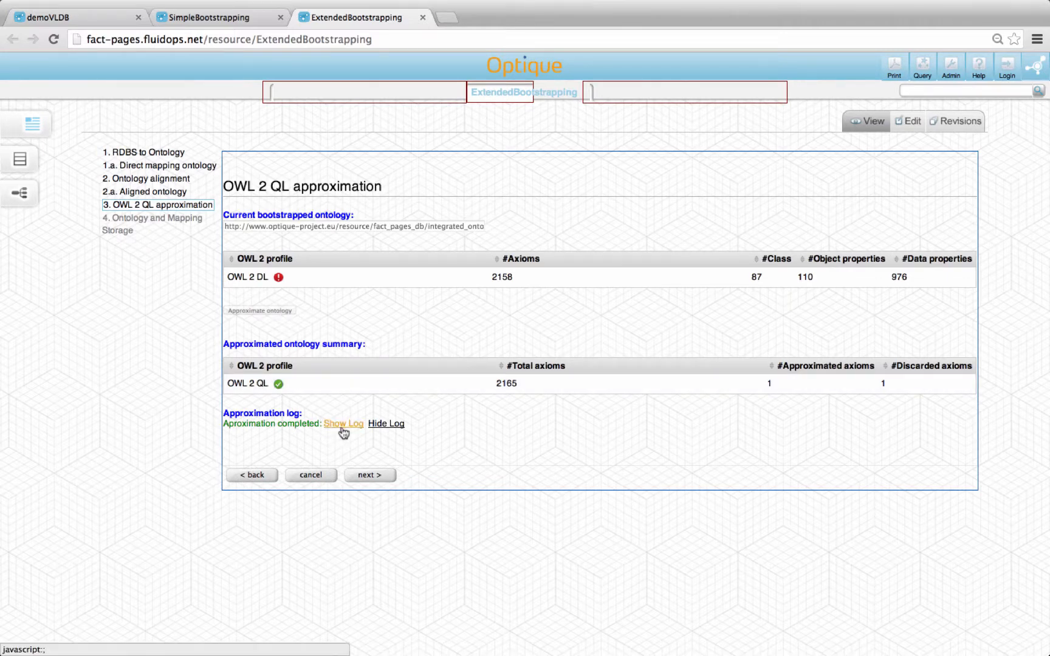
left_click(343, 423)
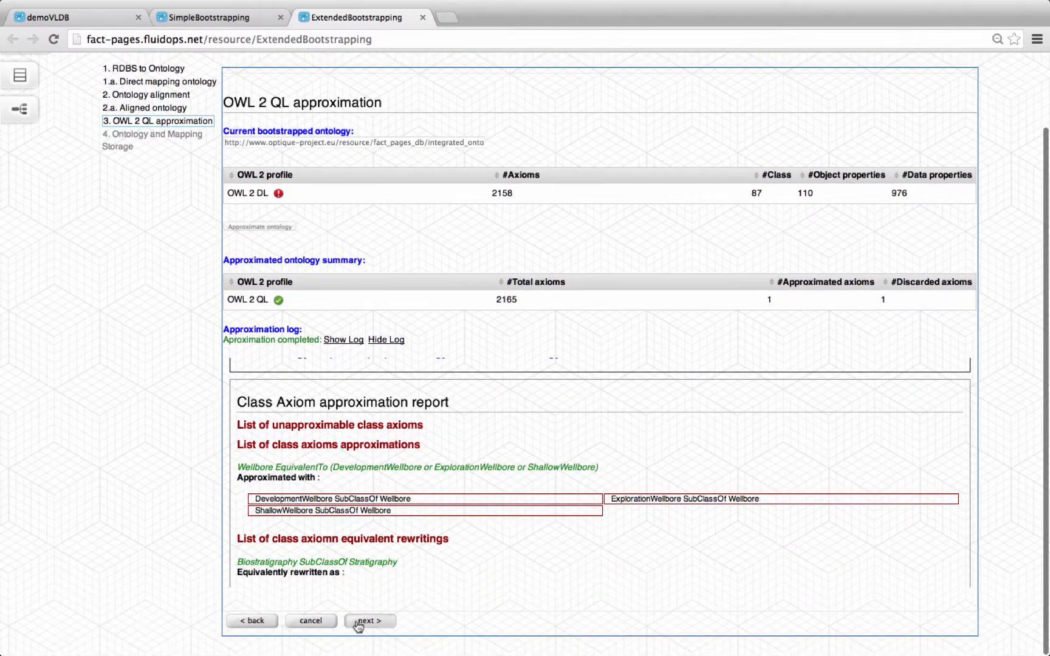
left_click(369, 621)
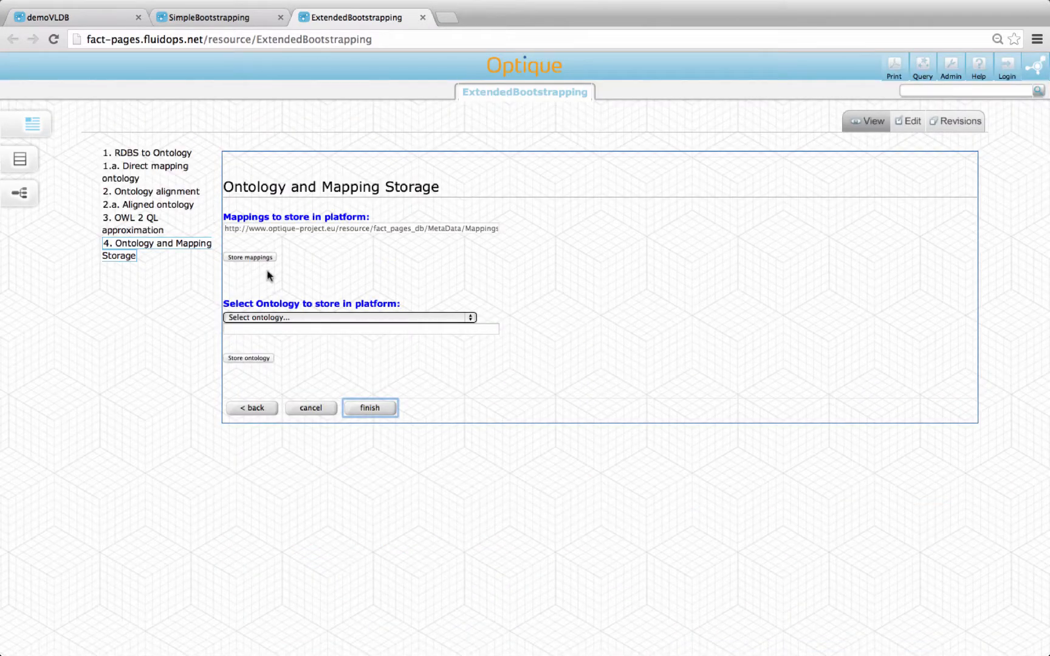
- Store the OWL 2 QL approximation of the integrated DMO-SOTA ontology in the platform
left_click(348, 317)
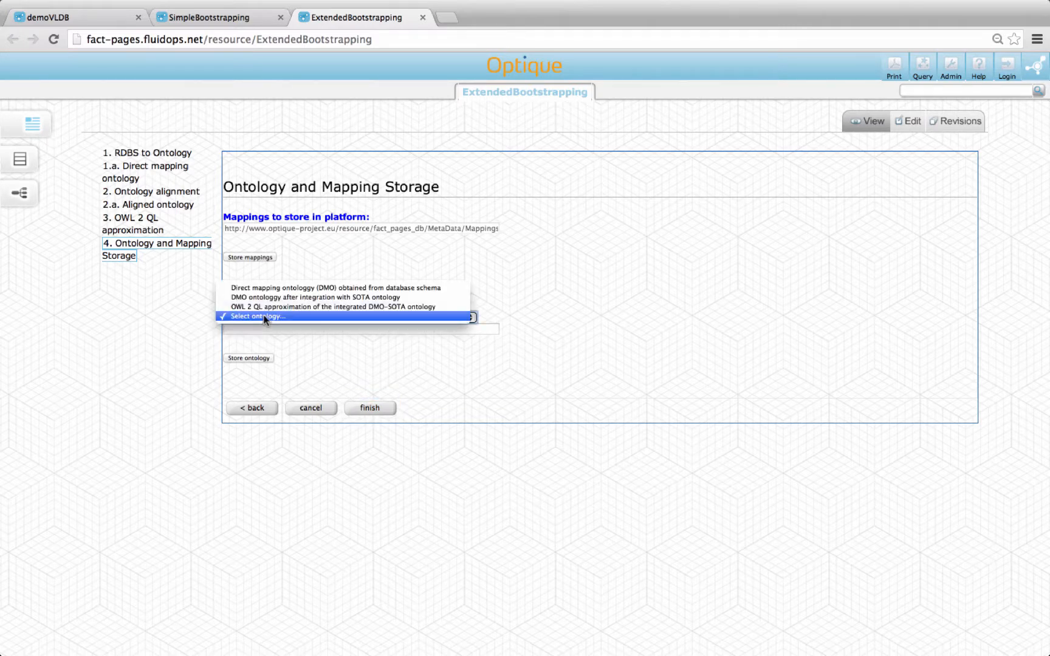
mouse_move(332, 306)
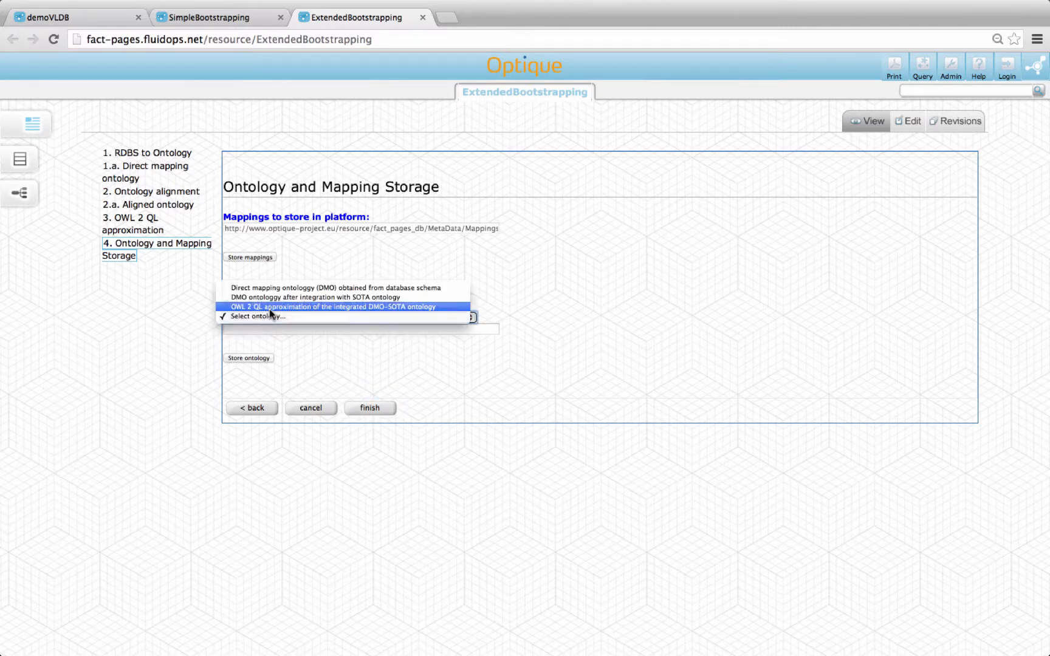
left_click(346, 306)
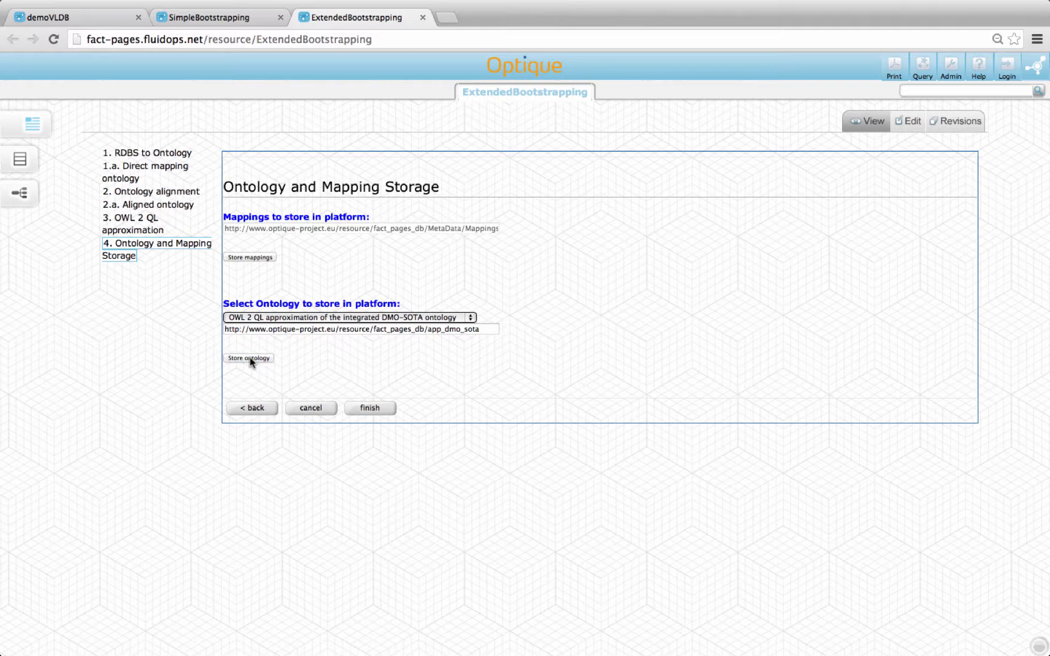
left_click(249, 357)
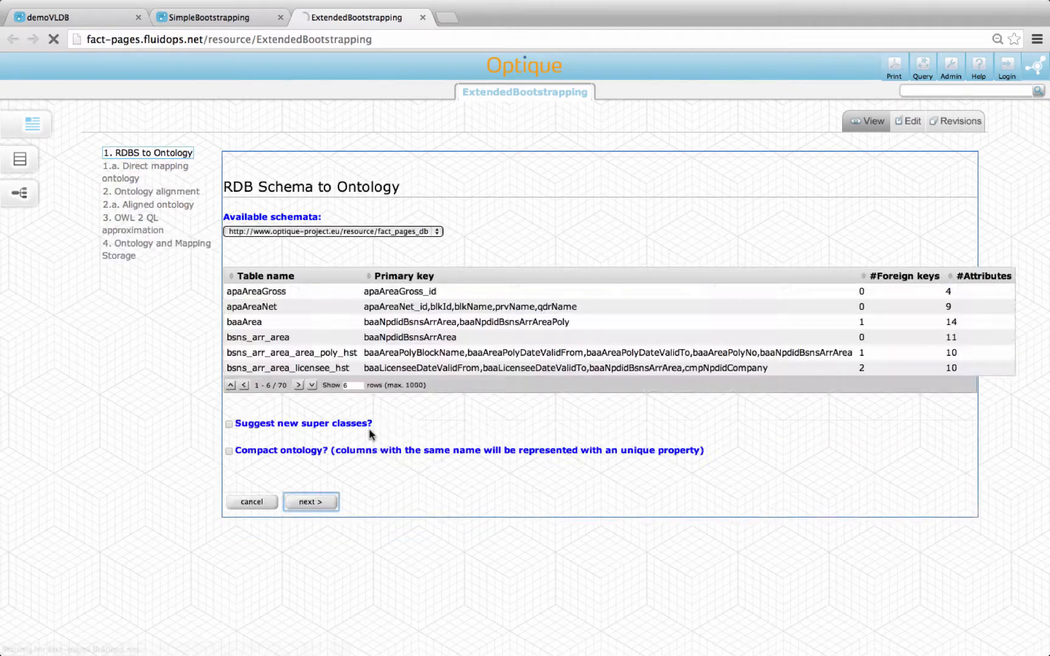
- Run the Integrated Installation wizard on fact_pages_db with statoil_sota_ontology_demo.owl and finish it
left_click(66, 17)
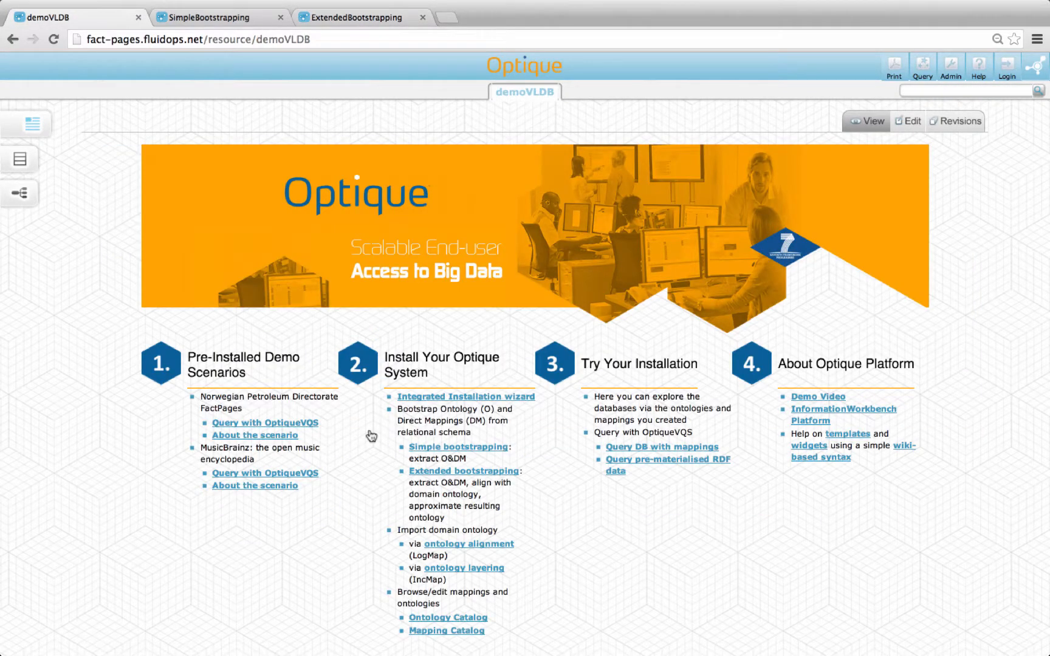
mouse_move(429, 401)
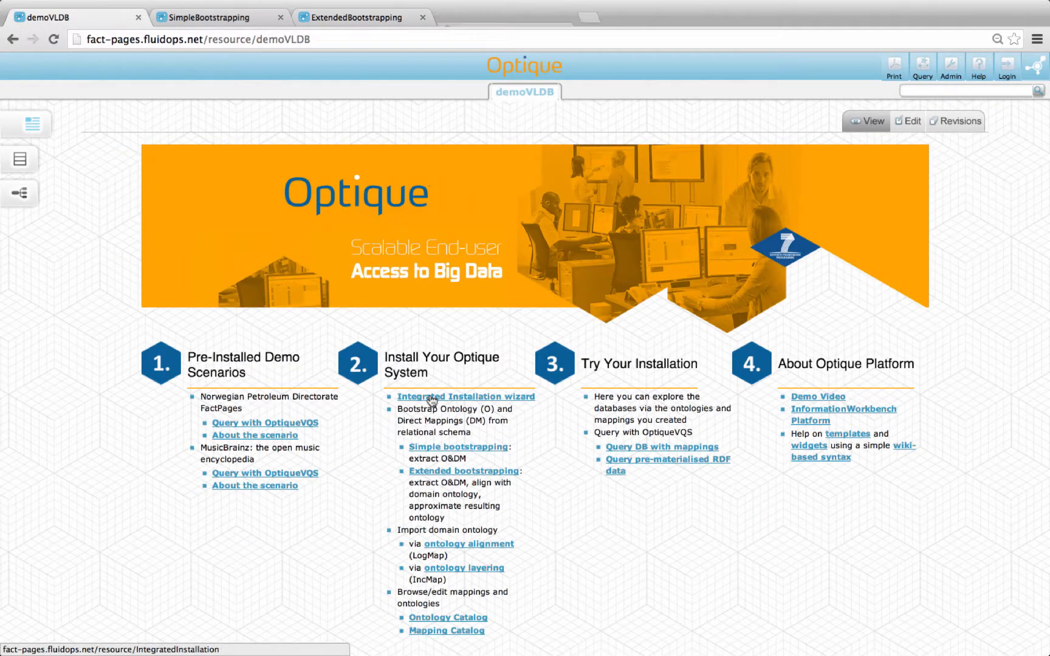
left_click(465, 396)
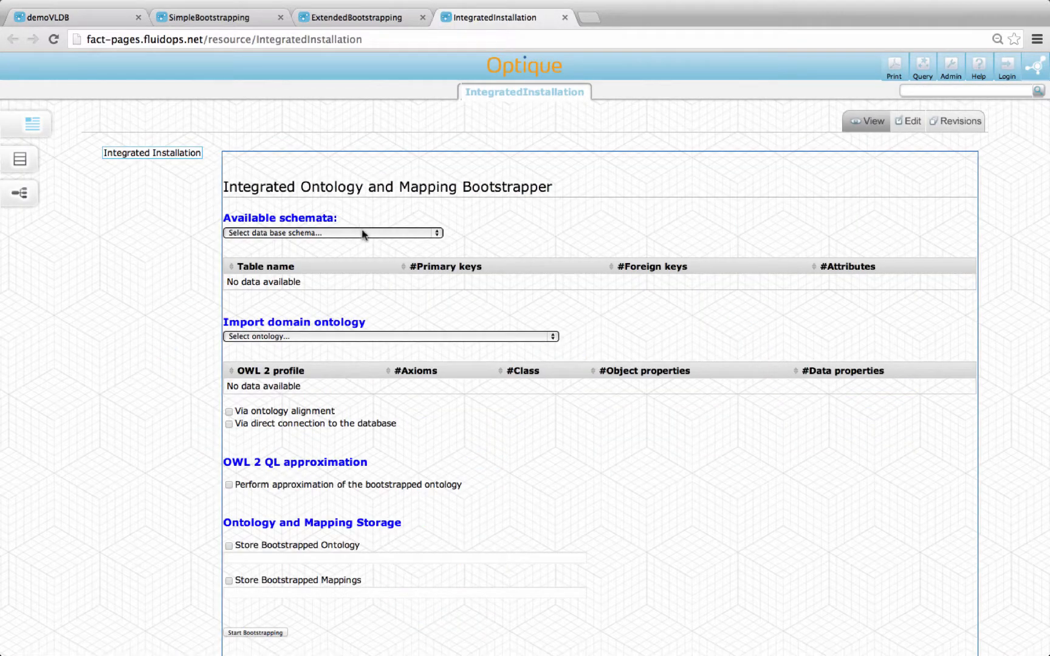
left_click(333, 232)
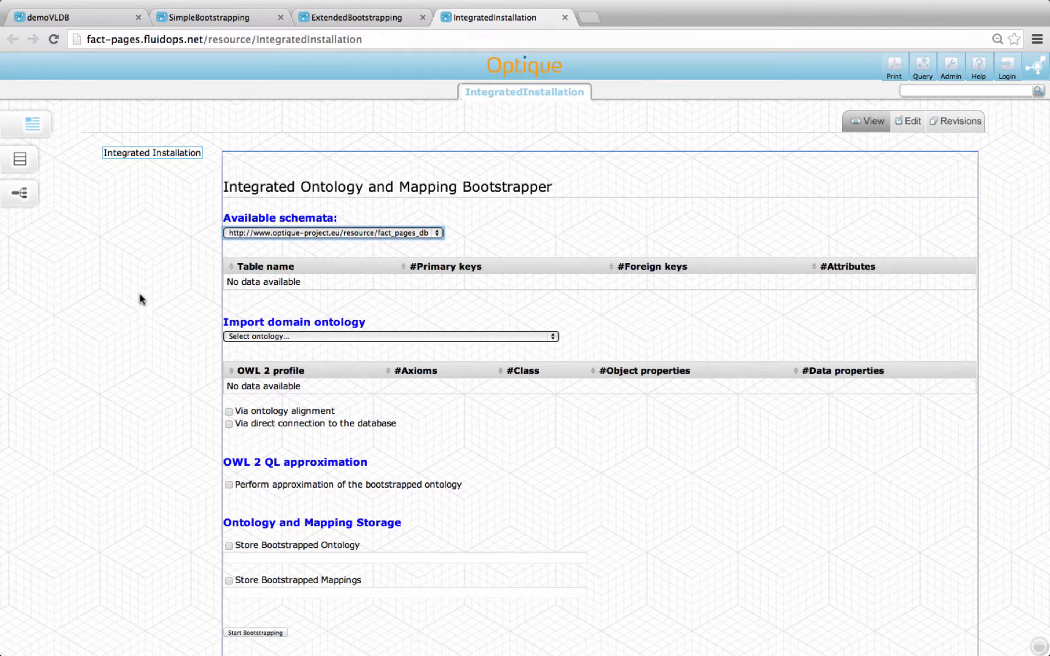
left_click(390, 336)
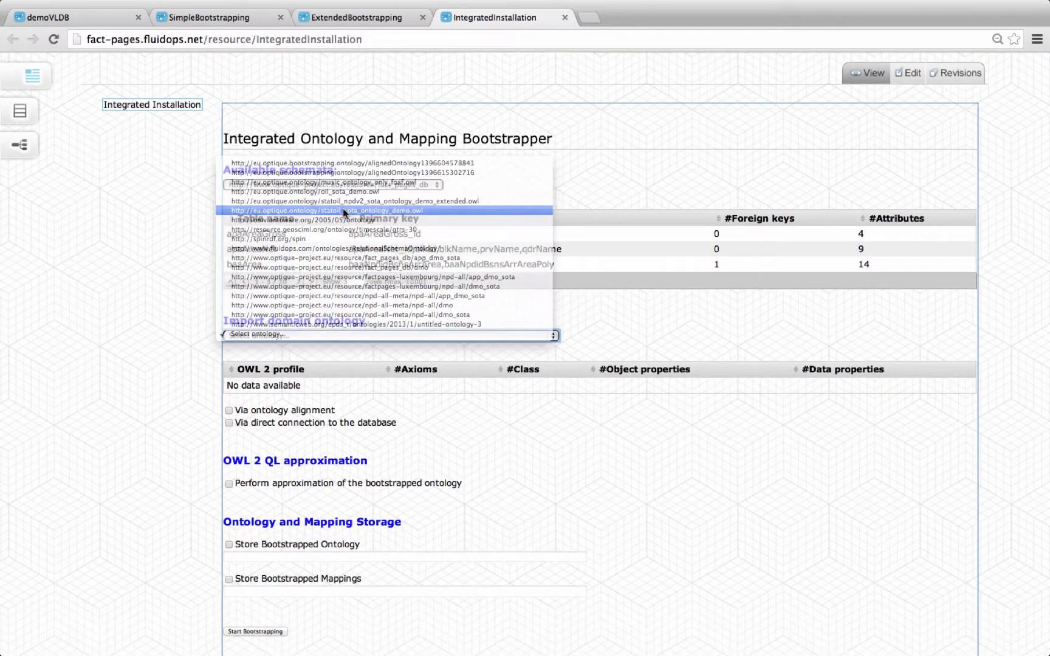
left_click(326, 210)
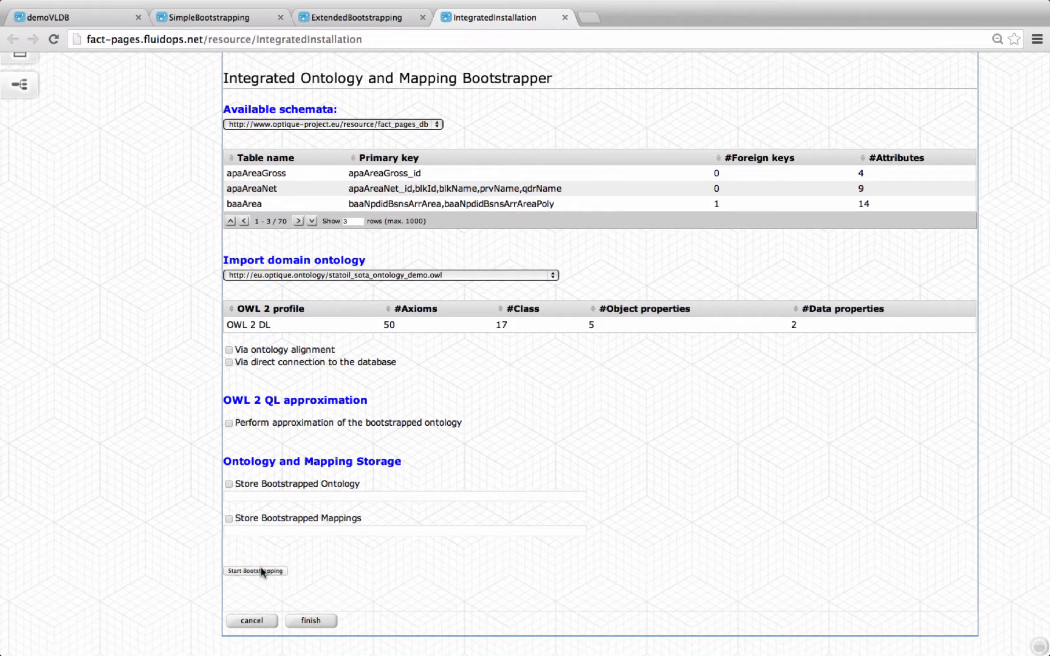
left_click(255, 571)
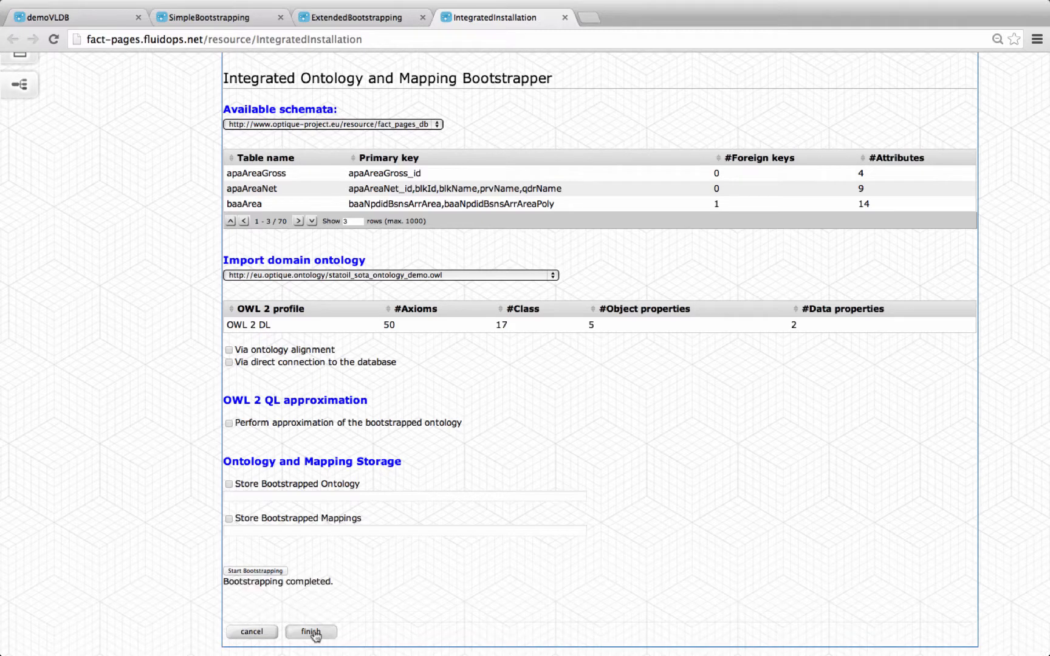
left_click(310, 632)
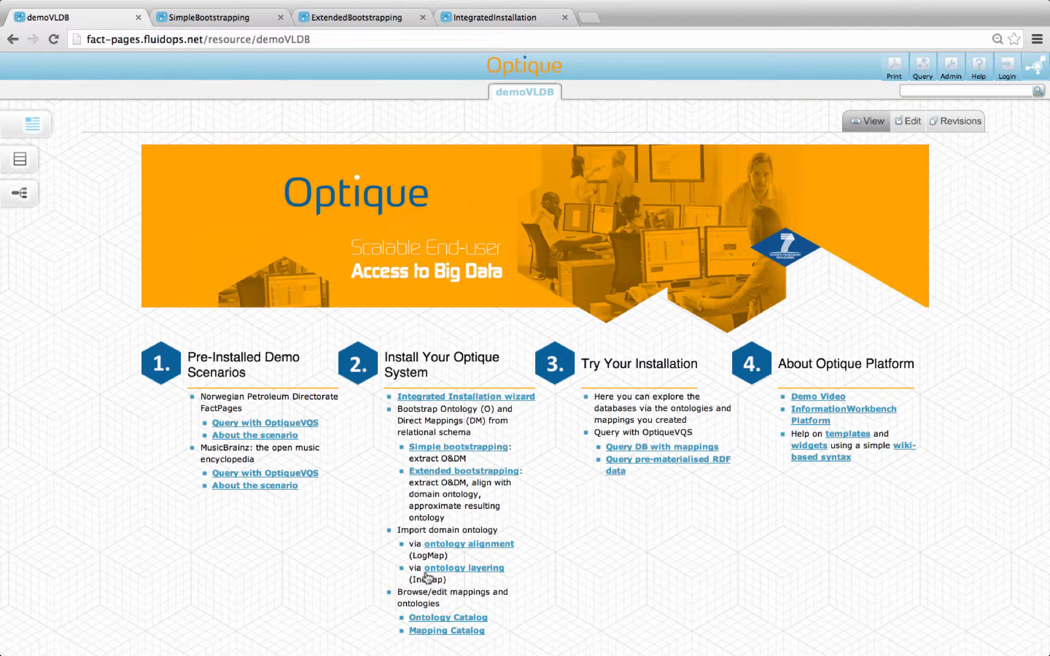
- Align the app_dmo_sota source ontology with the Statoil SOTA demo target ontology and reach storage
left_click(470, 544)
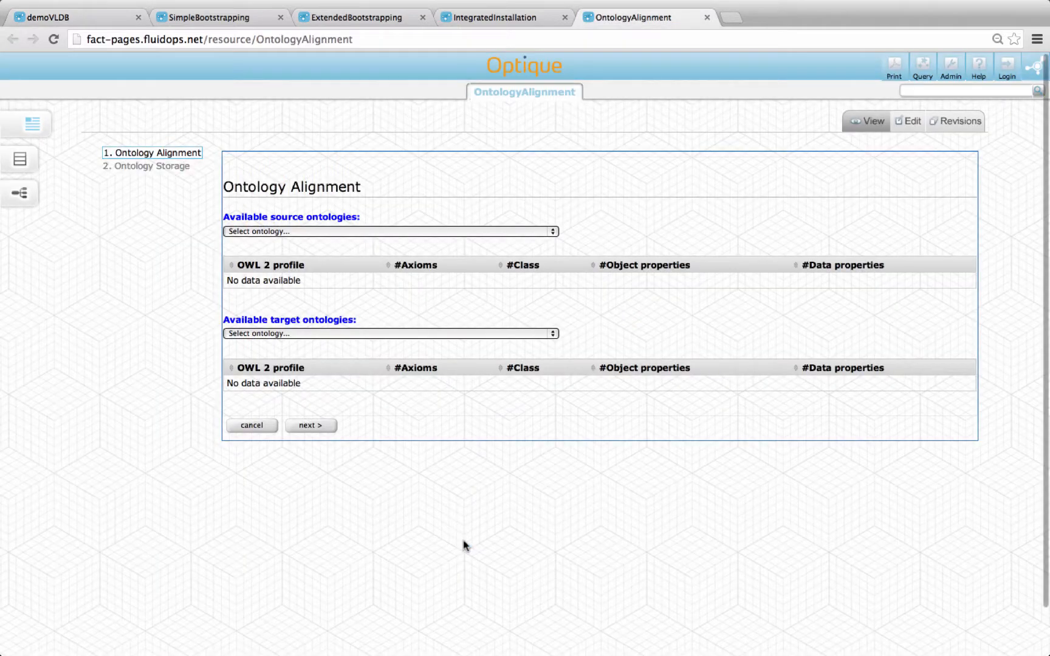
left_click(389, 231)
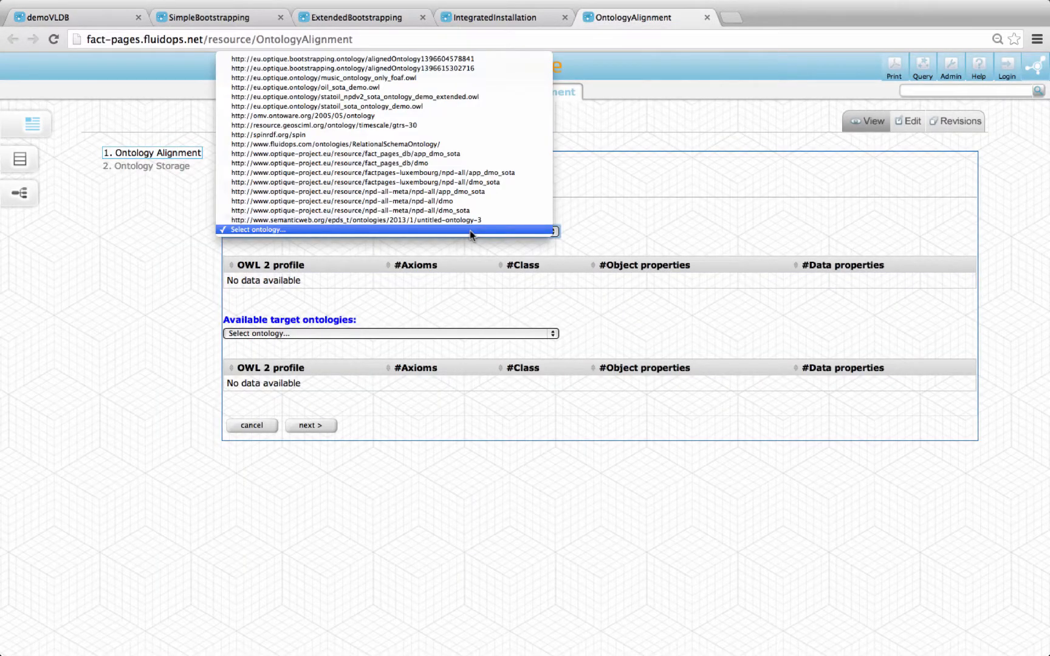
left_click(390, 181)
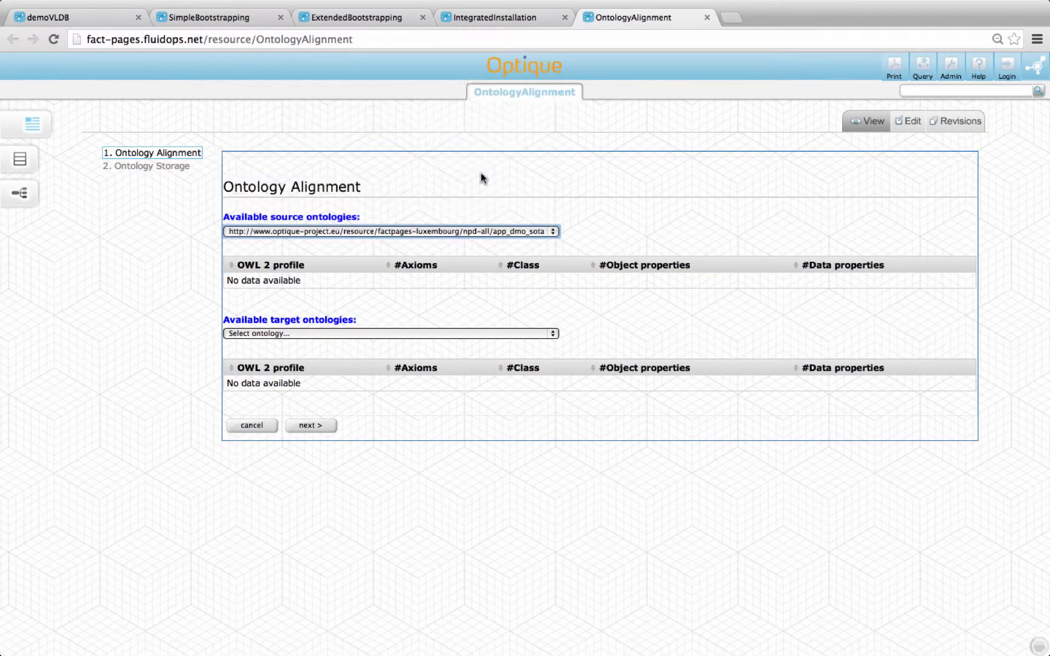
left_click(390, 333)
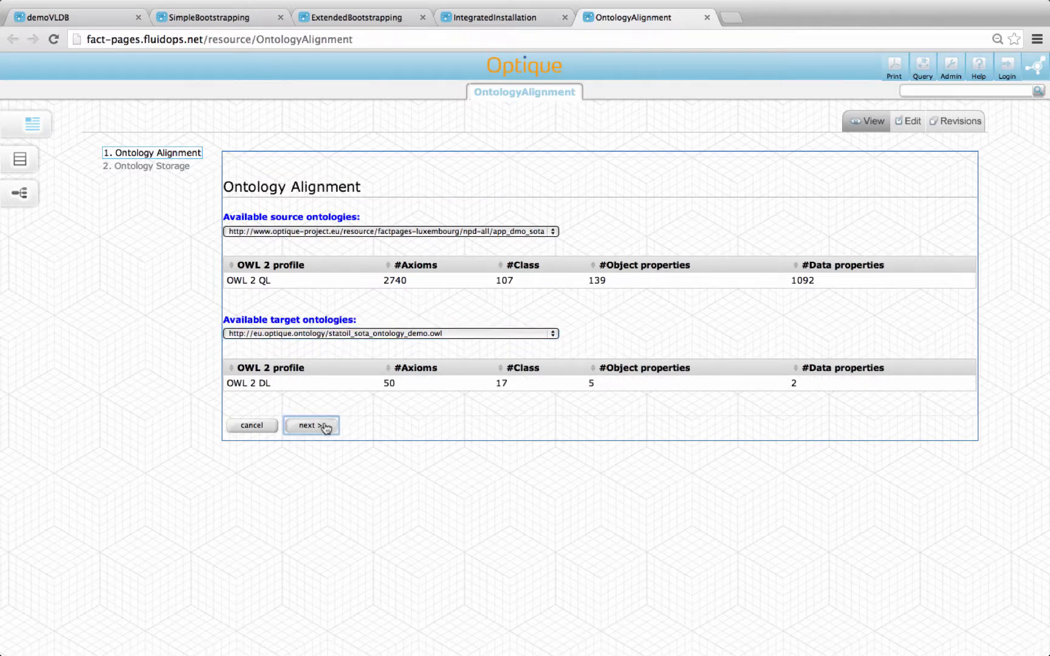
left_click(311, 425)
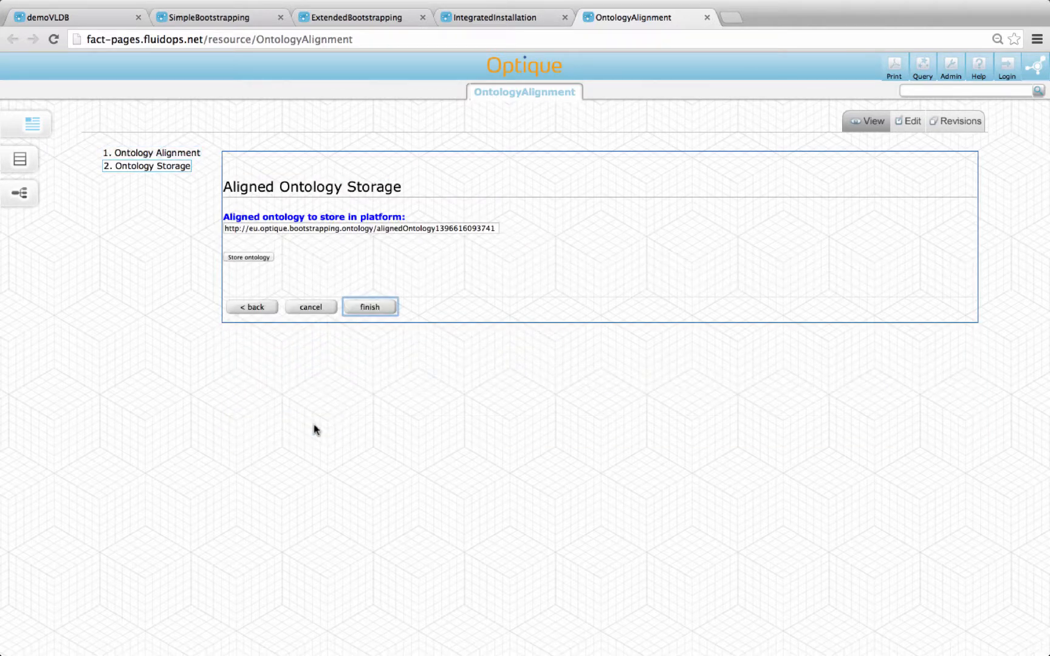